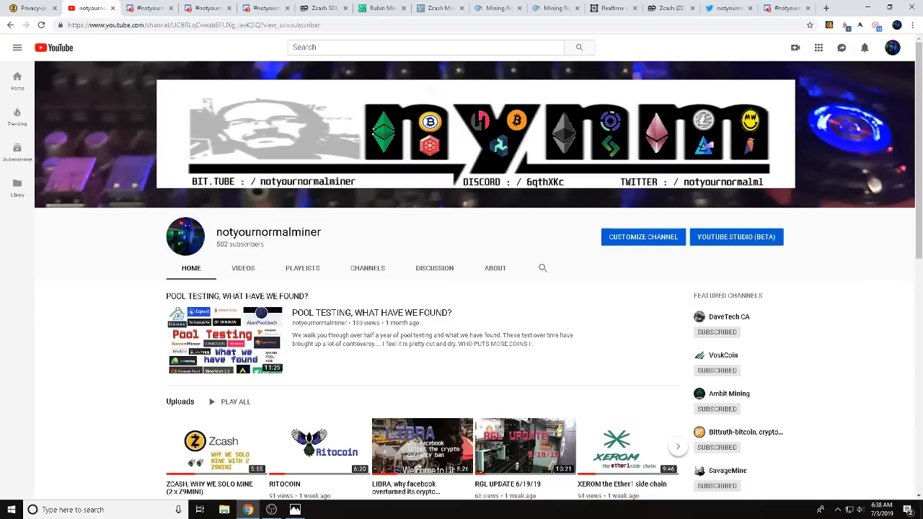
Scroll down and back up through the crypto-mining channel's YouTube home page.
scroll("down", 3)
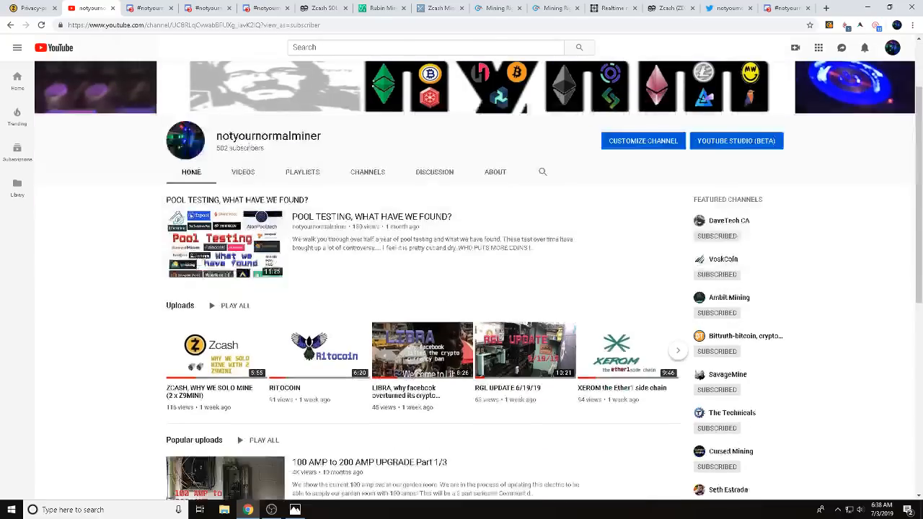
scroll("down", 3)
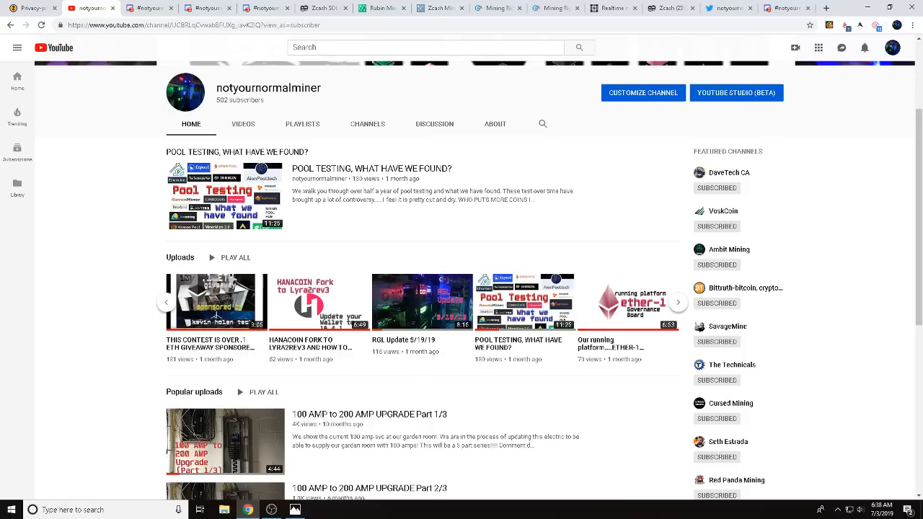
scroll("up", 3)
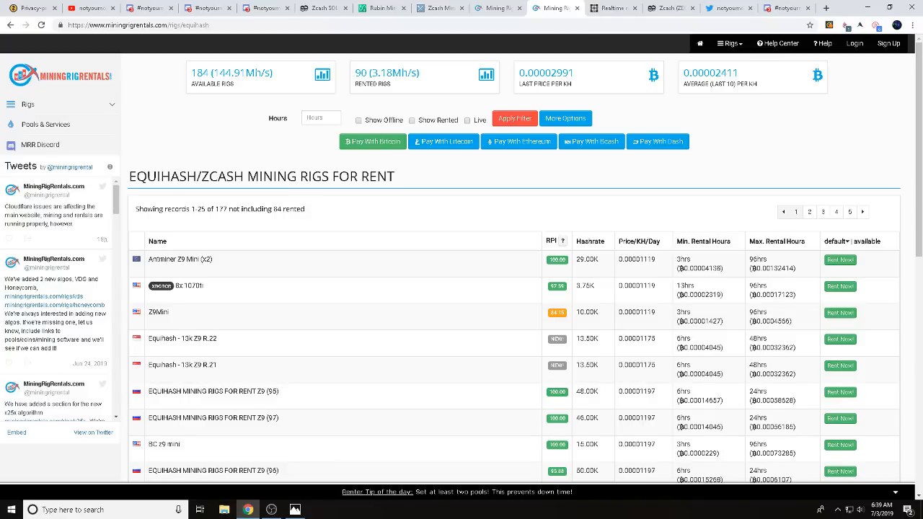
Scroll through page 5 of the Equihash rig rental listings.
scroll("down", 3)
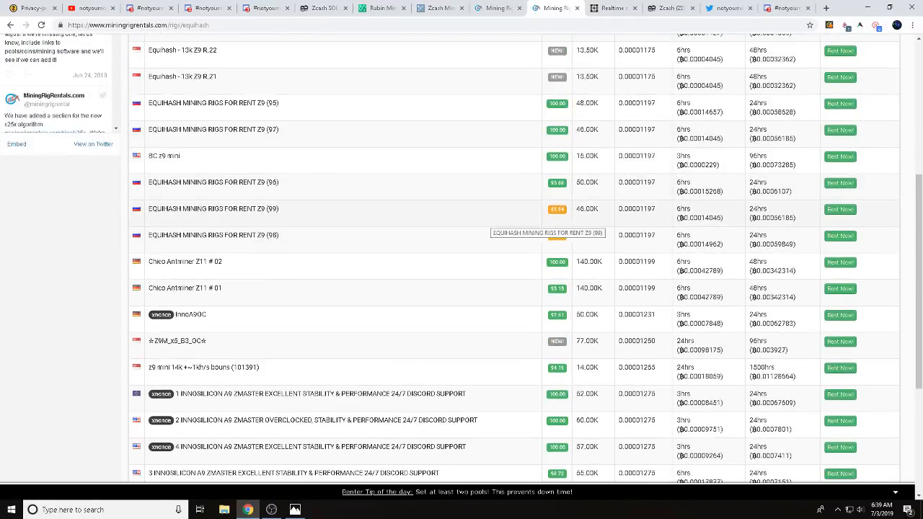
scroll("up", 3)
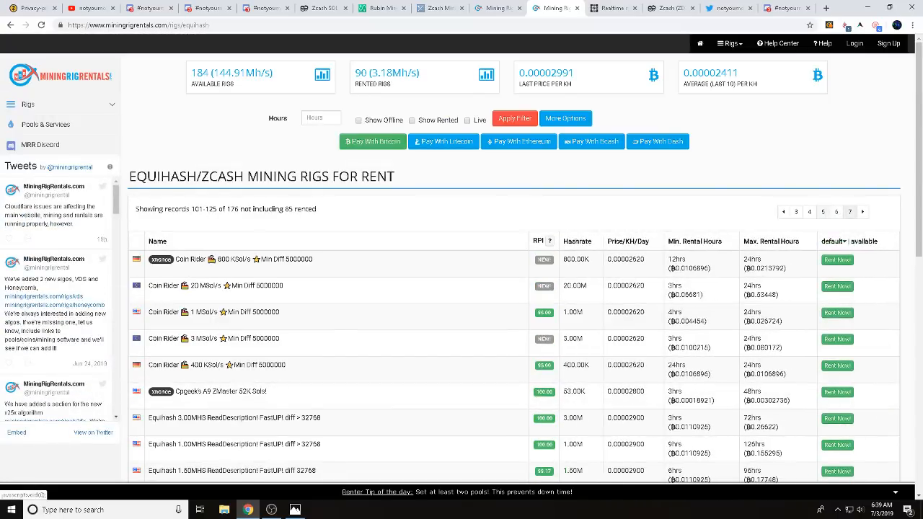
scroll("down", 3)
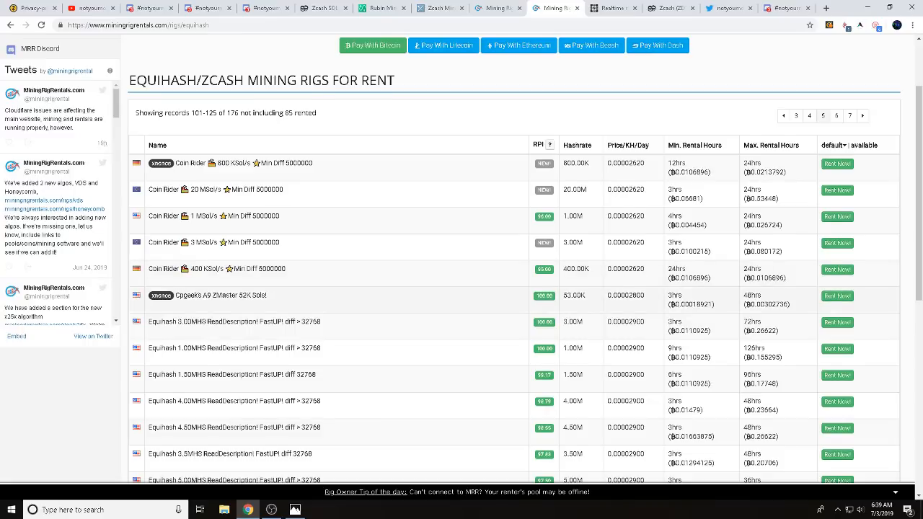
scroll("down", 3)
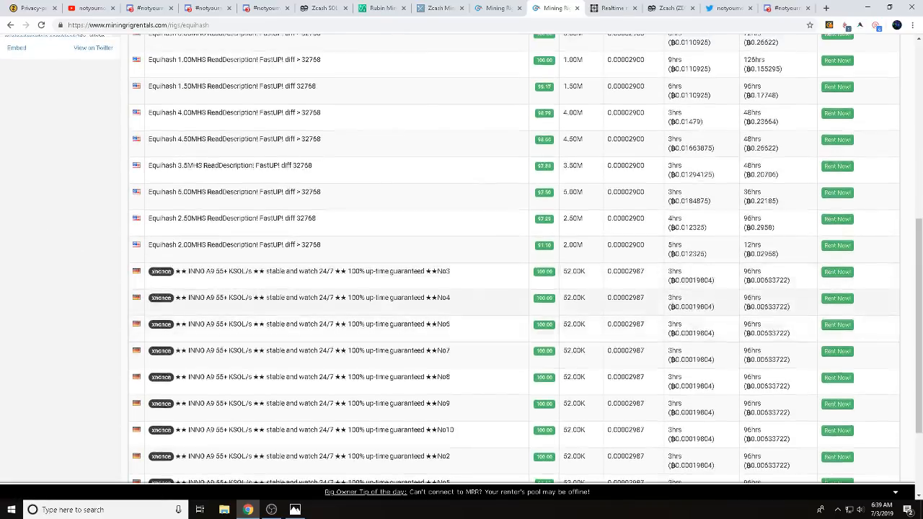
scroll("down", 3)
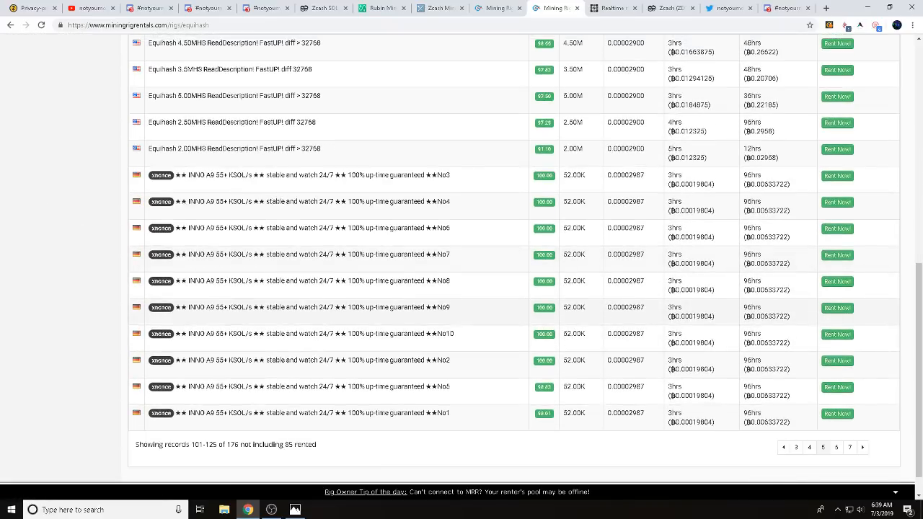
scroll("up", 3)
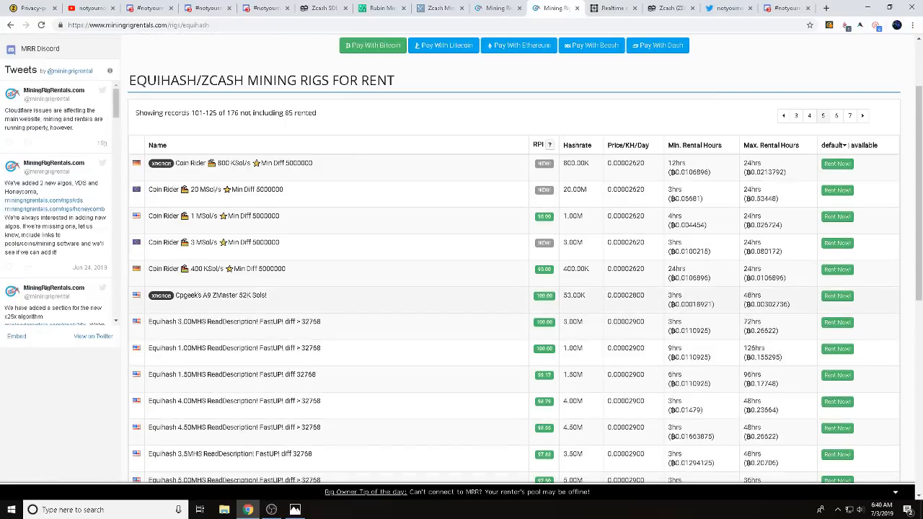
scroll("up", 3)
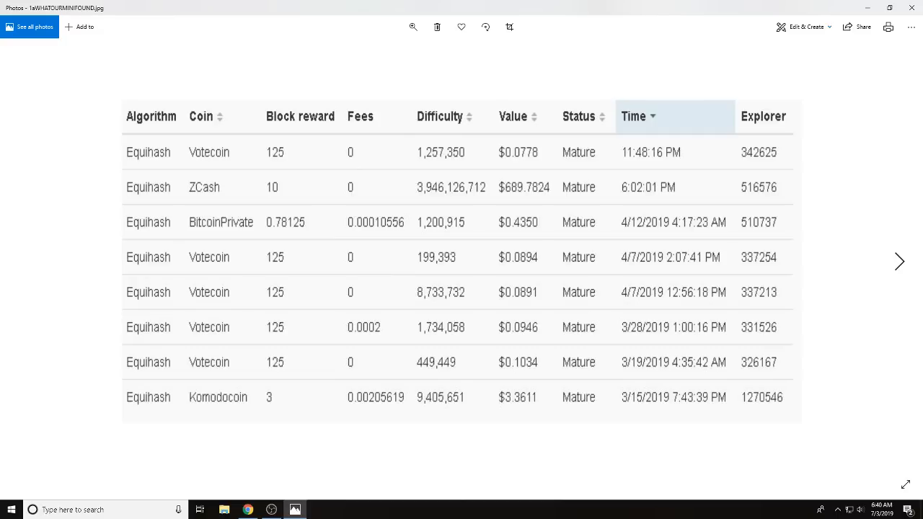
Advance to the Zcash, ZClassic, Horizen and Komodo profitability table with rented Z9 minis.
left_click(899, 261)
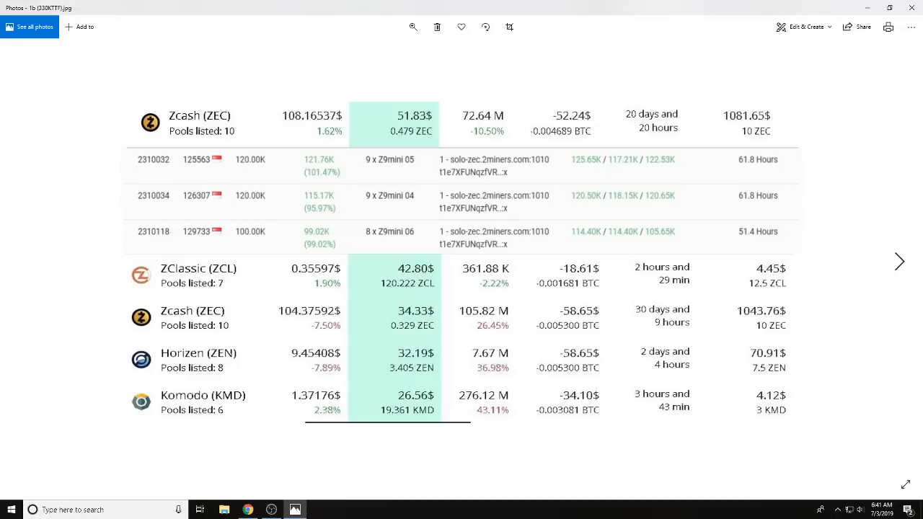
Advance to the 29-unit Antminer Z9 Mini equipment, electric and rental cost sheet.
left_click(899, 261)
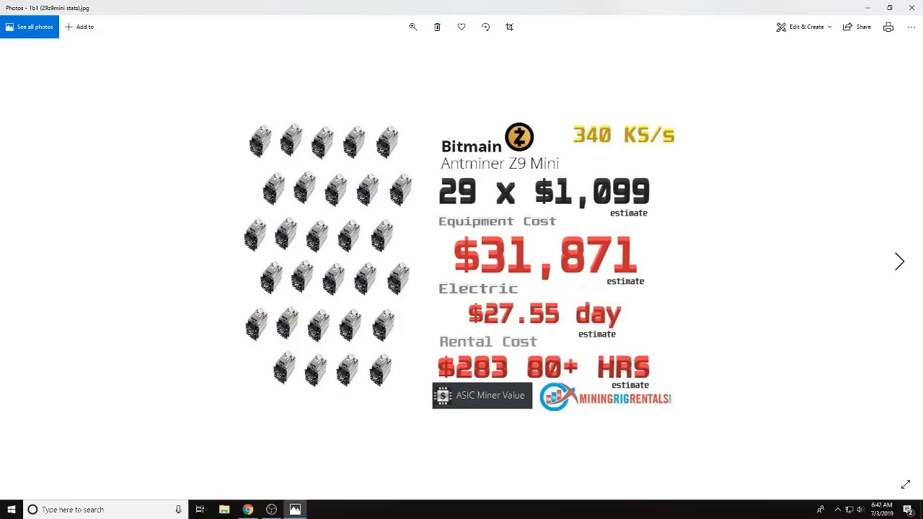
Advance to the 2Miners Zcash SOLO pool online-miners and miner statistics screenshot.
left_click(899, 261)
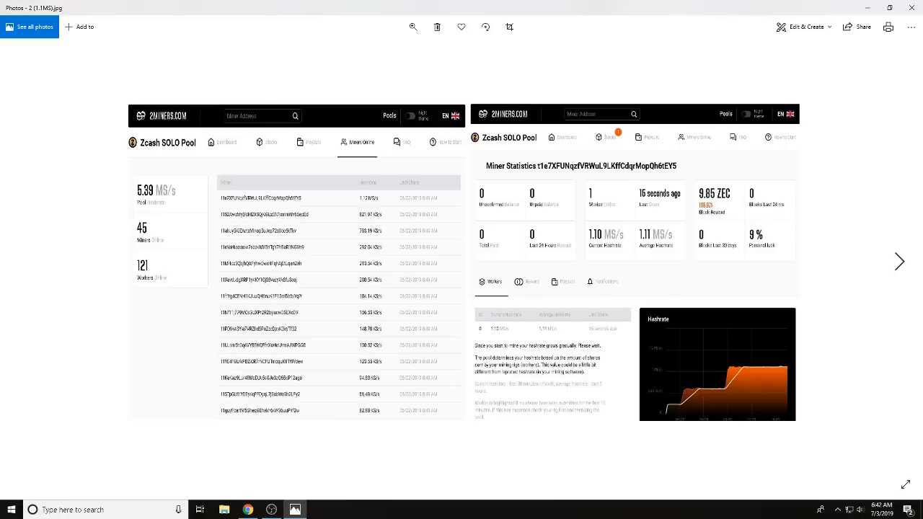
Advance to the image pairing the SOLO pool miner list with a 2CryptoCalc table.
left_click(900, 261)
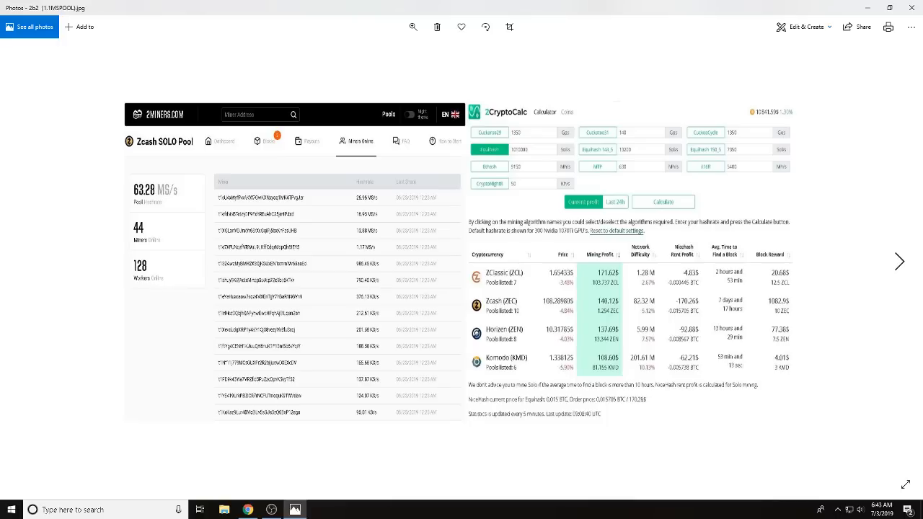
Advance to the Bitmain Antminer Z9 sheet with specifications and profitability.
left_click(899, 261)
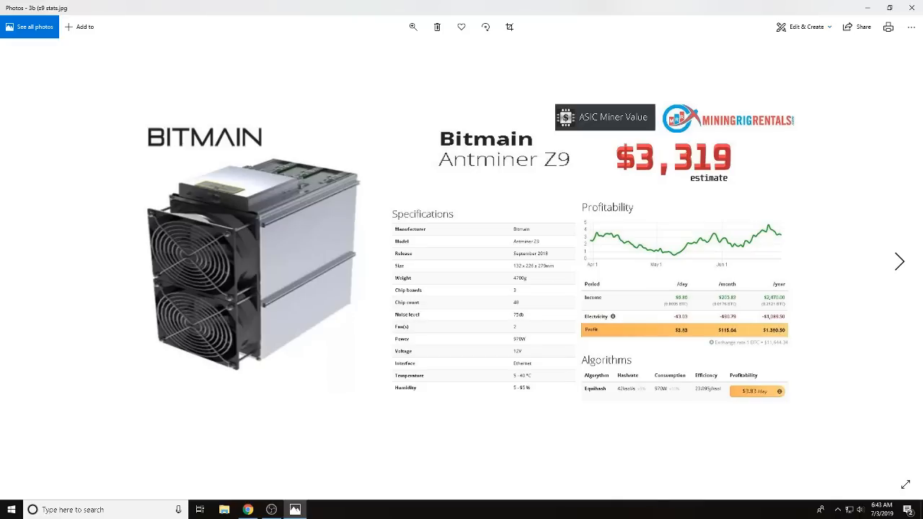
Step through the Z11, four-Z9 and five-Z9 cost sheets to 4a (7.7MS).jpg.
left_click(899, 261)
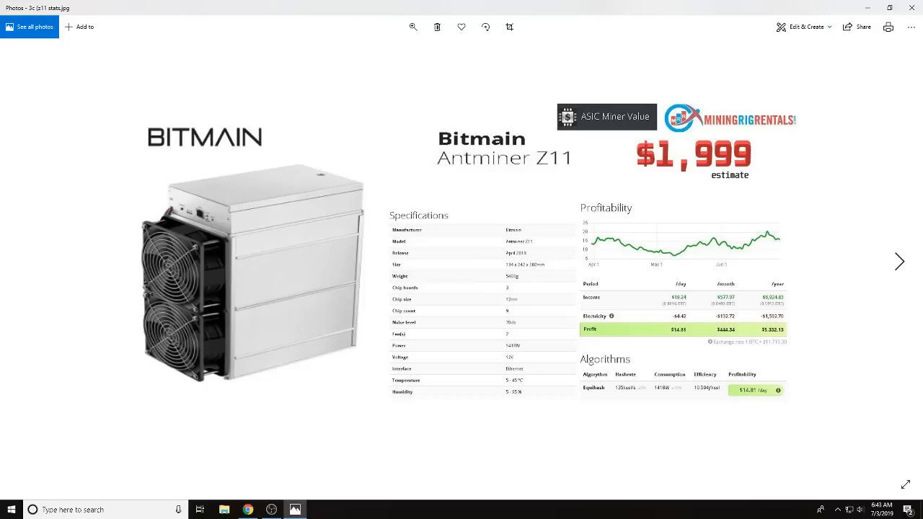
left_click(900, 261)
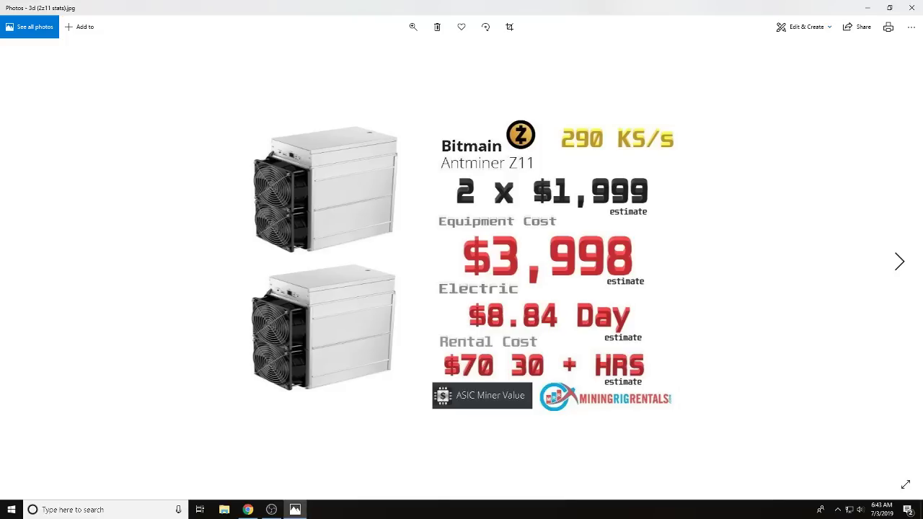
left_click(900, 261)
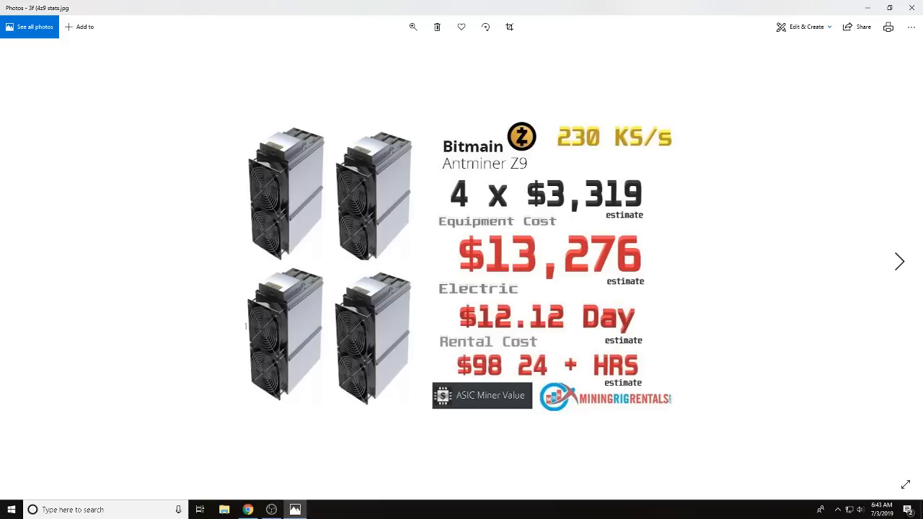
left_click(899, 261)
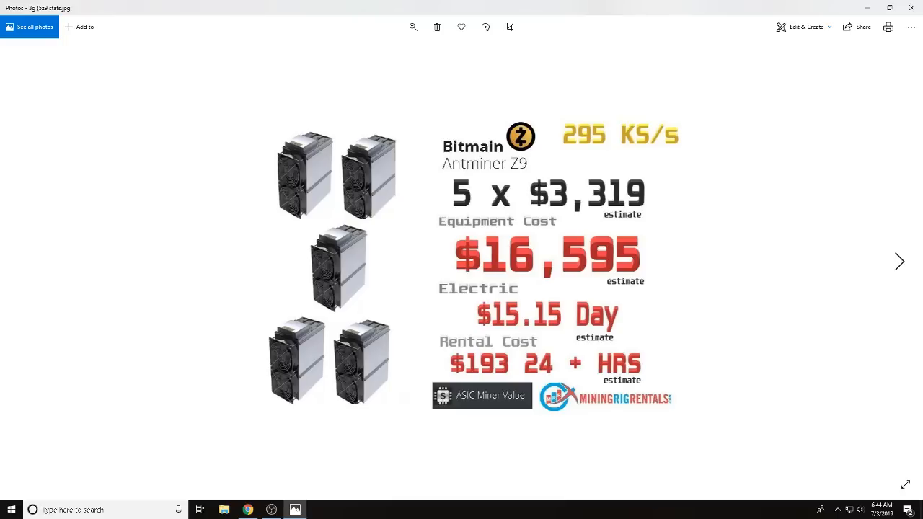
left_click(899, 261)
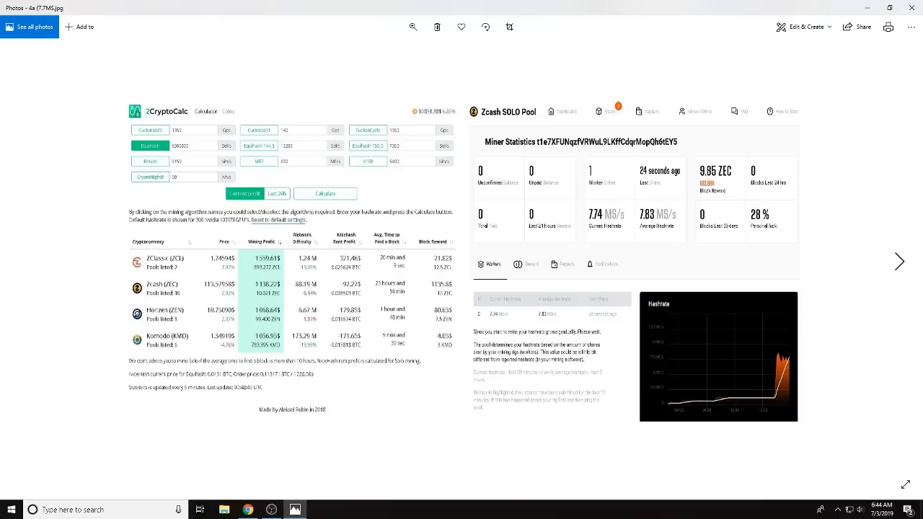
Step past the profit table, GPU rig photo and GTX 1080 Ti sheet to 4d.
left_click(899, 261)
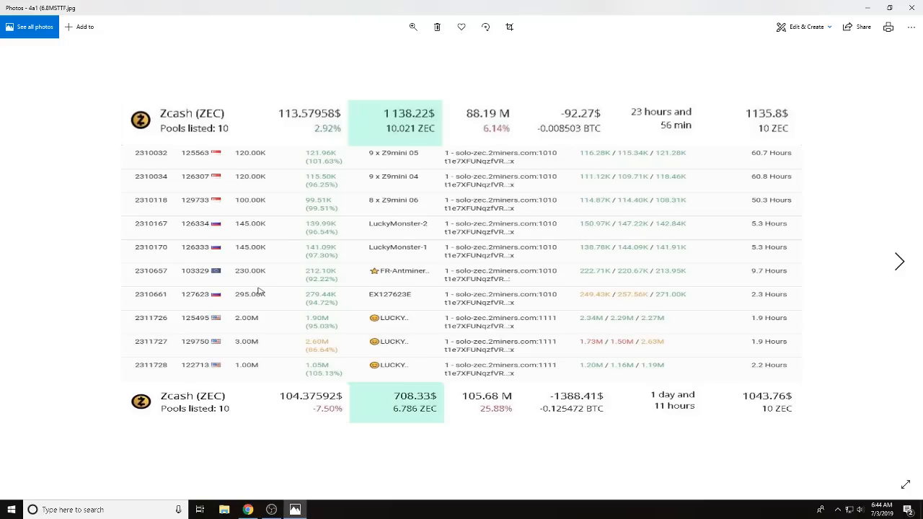
left_click(899, 261)
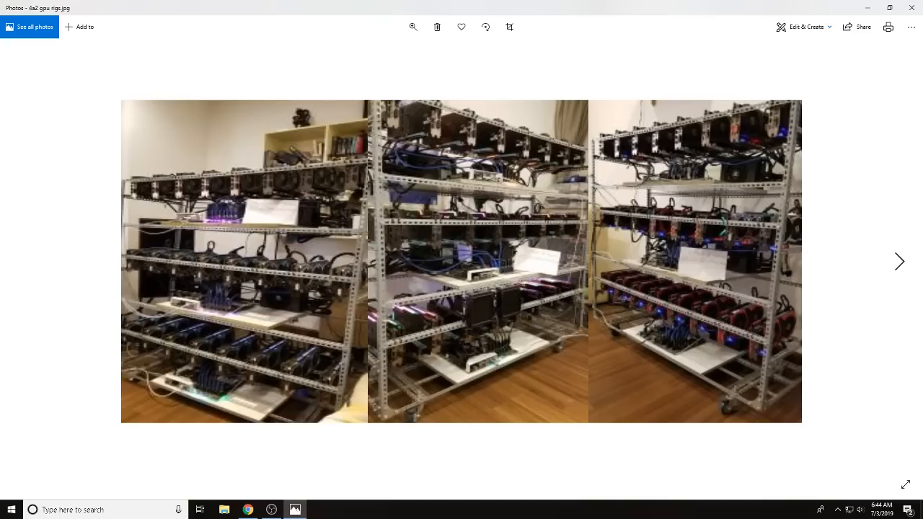
left_click(899, 261)
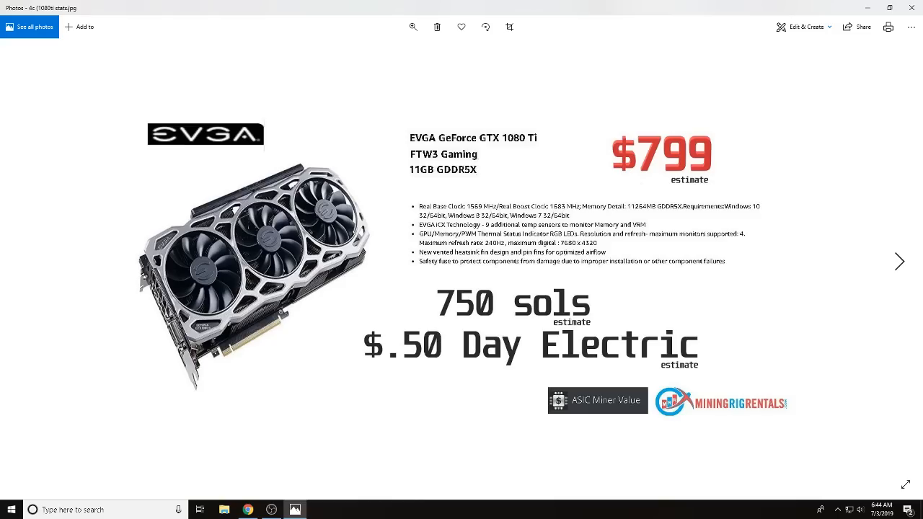
left_click(899, 261)
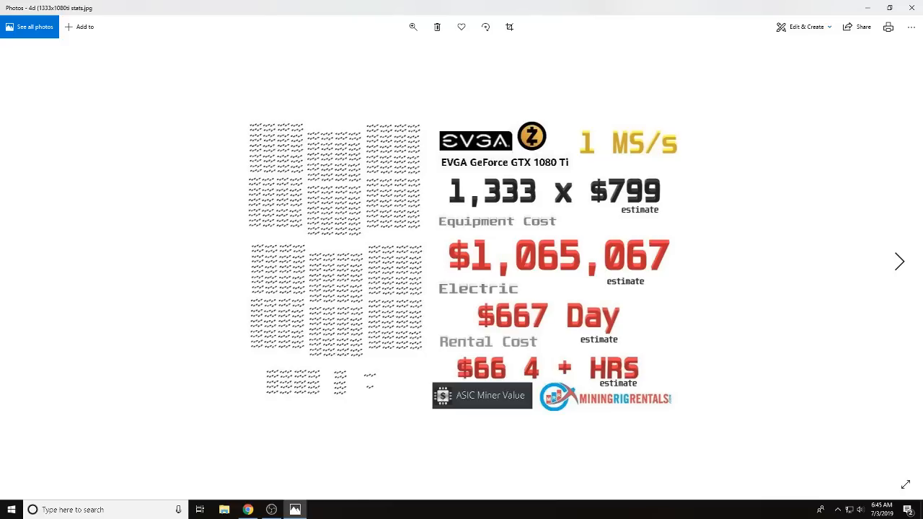
Step past the 2,666 GTX 1080 Ti sheet to the 31.73 MS/s pool screenshot.
left_click(899, 261)
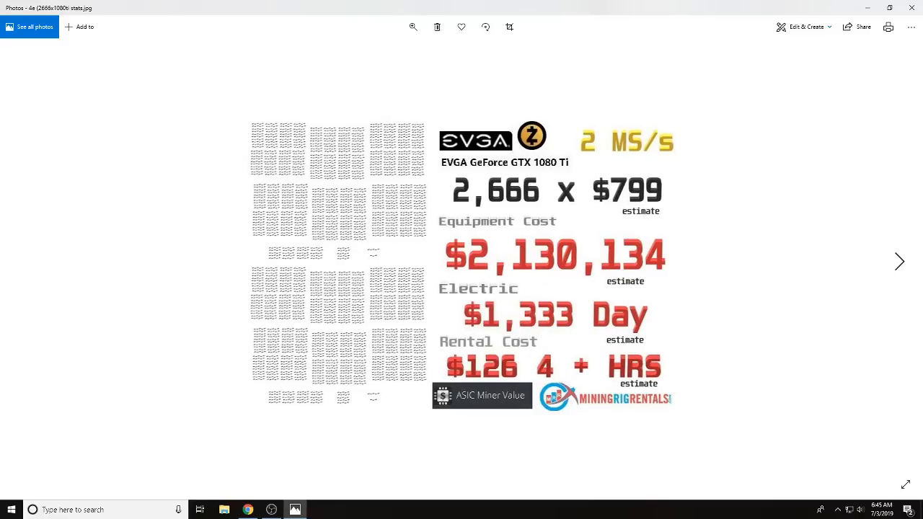
left_click(899, 261)
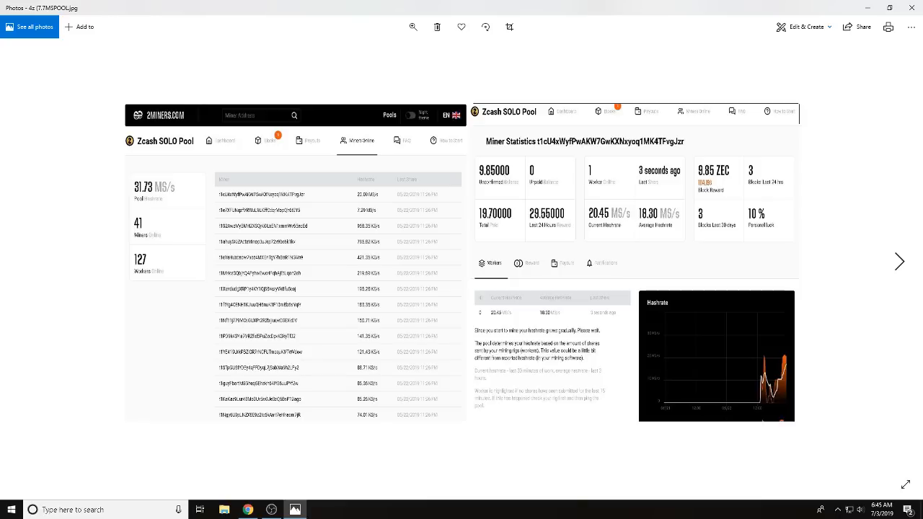
Advance past the 10.1MS pool stats and Zcash profit table to the $13,188 Z9 Mini sheet.
left_click(899, 261)
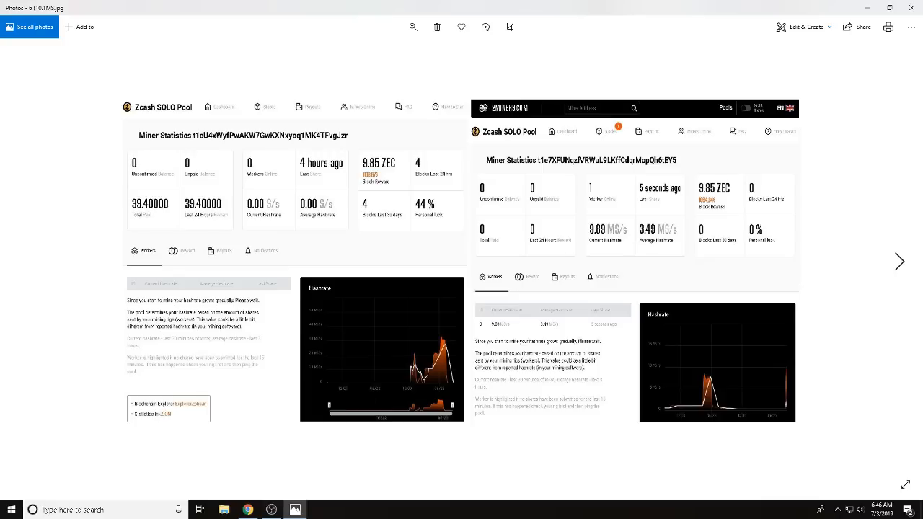
left_click(899, 261)
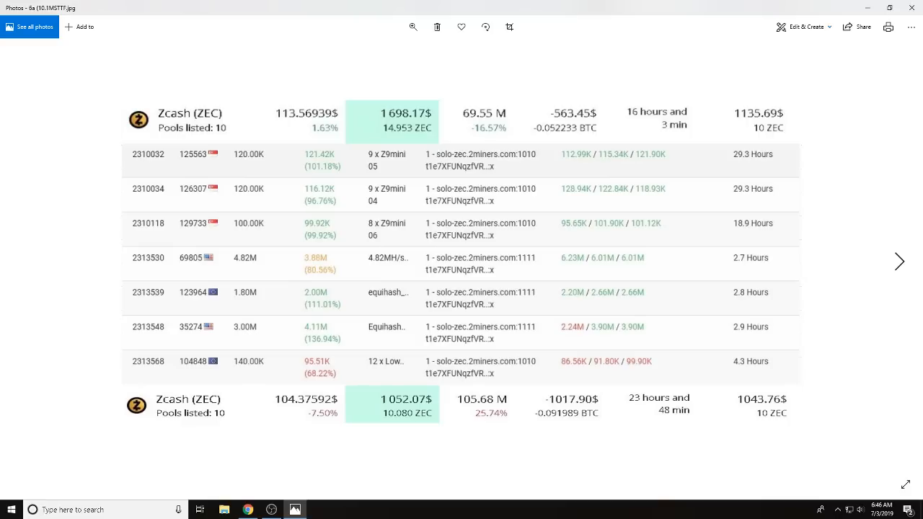
left_click(899, 261)
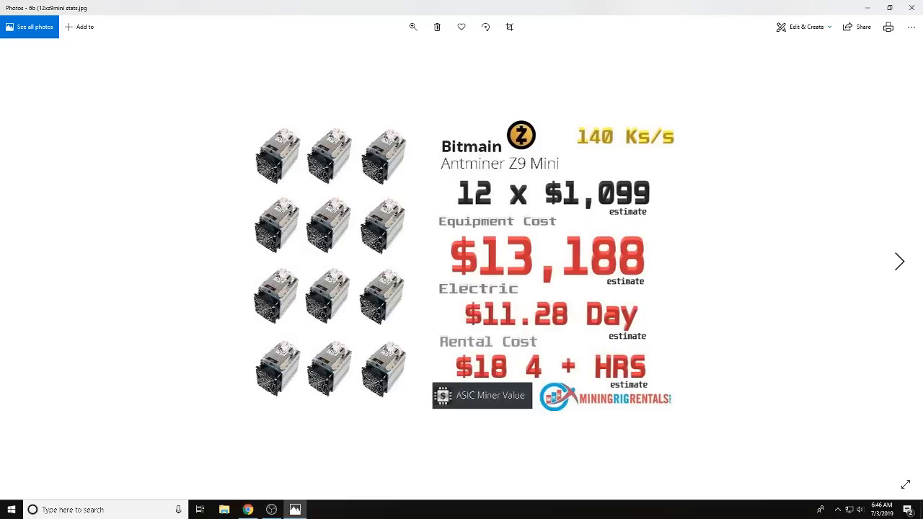
Step through the 13 and 33 Z11 and 54 Z9 sheets to 7 (FOUNDPOOLHASH).jpg.
left_click(899, 261)
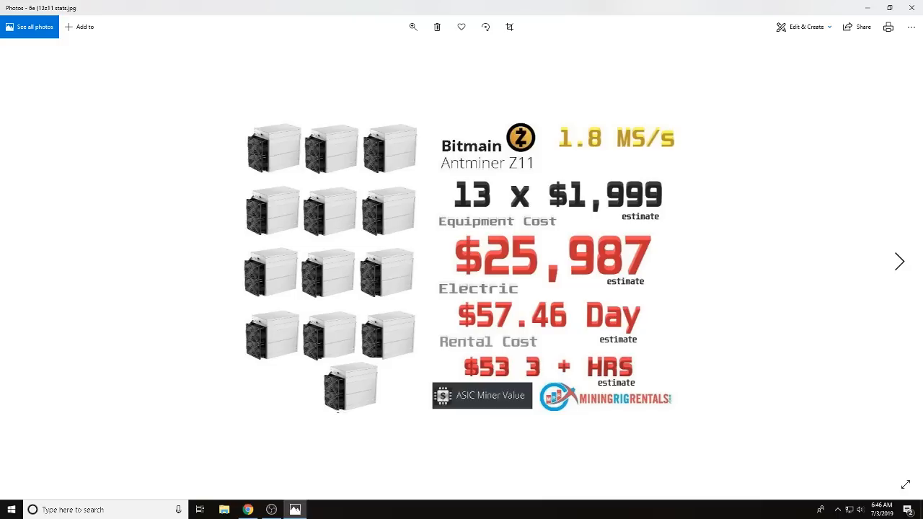
left_click(899, 261)
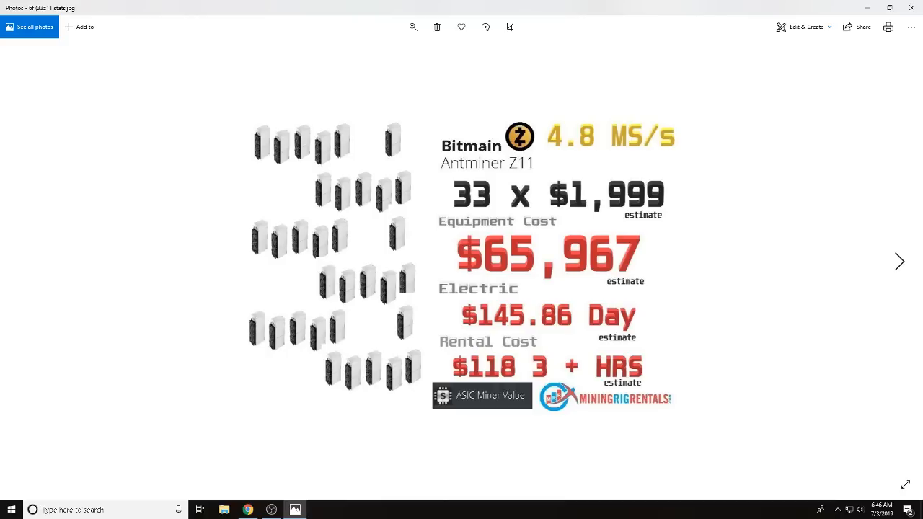
left_click(899, 261)
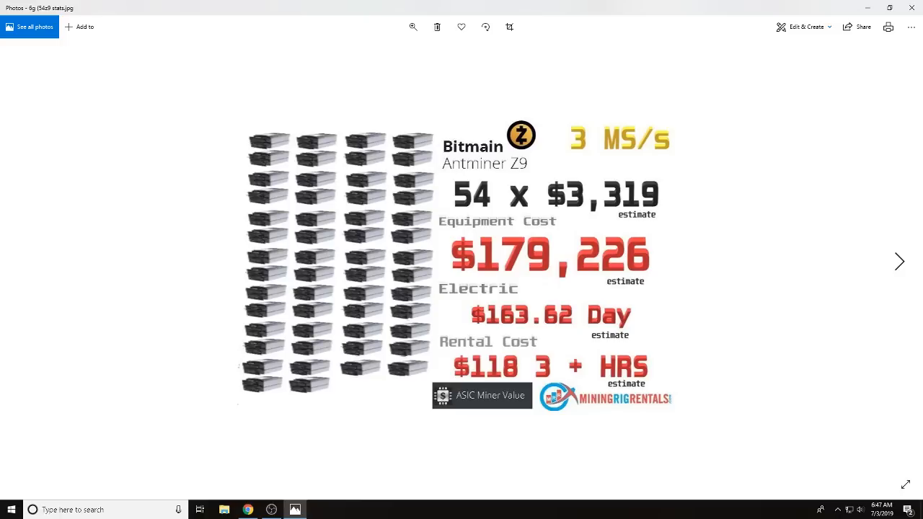
left_click(899, 261)
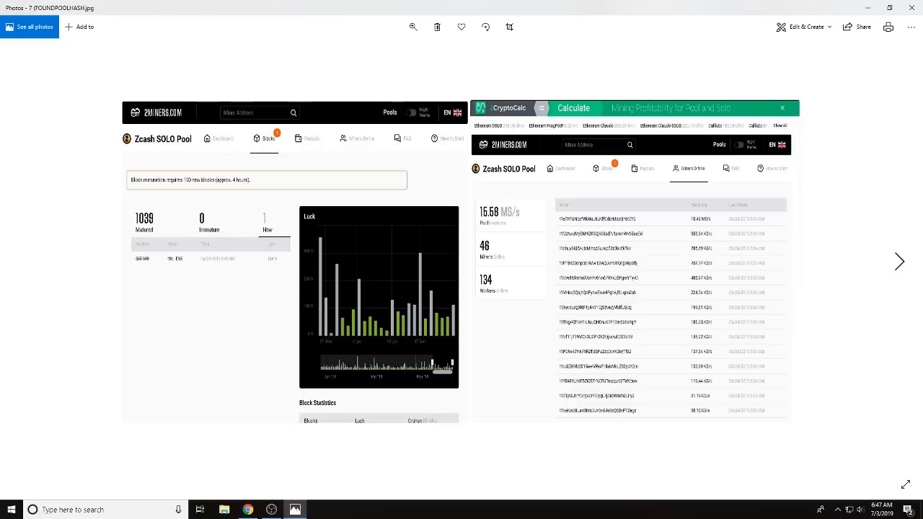
Advance from the $1,325 COST1stBLOCK sheet to the ALLABOUTLUCK miner statistics screenshot.
left_click(899, 261)
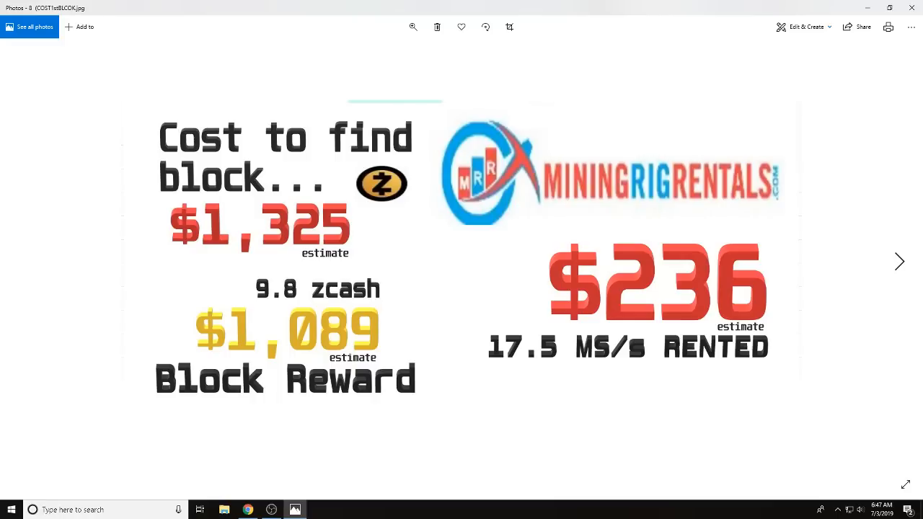
left_click(899, 261)
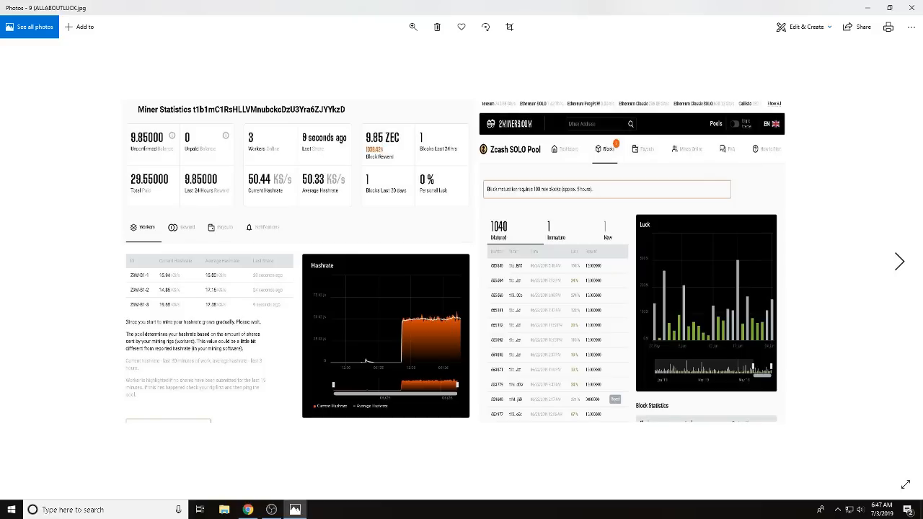
Go past NONHOPPERS.jpg to the POOLHOPPERS.jpg comparison with 2.22 and 11.03 MS/s hashrates.
left_click(899, 261)
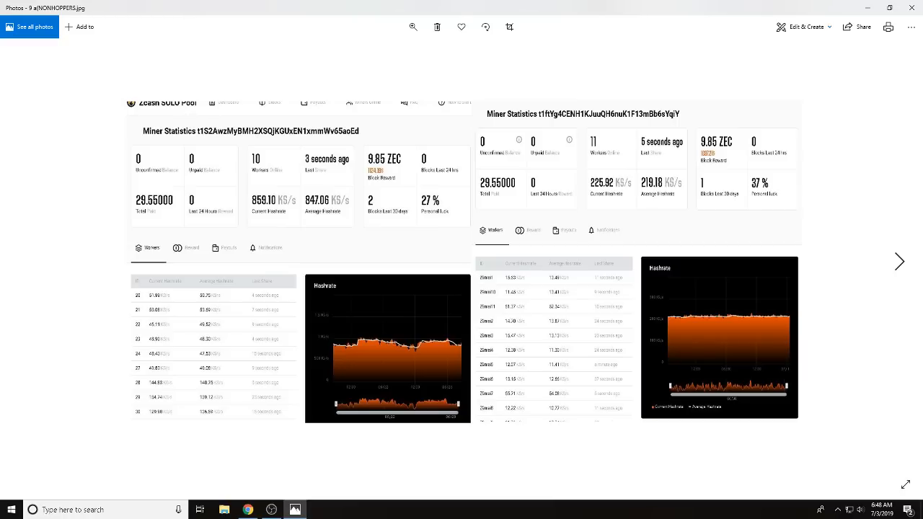
left_click(900, 261)
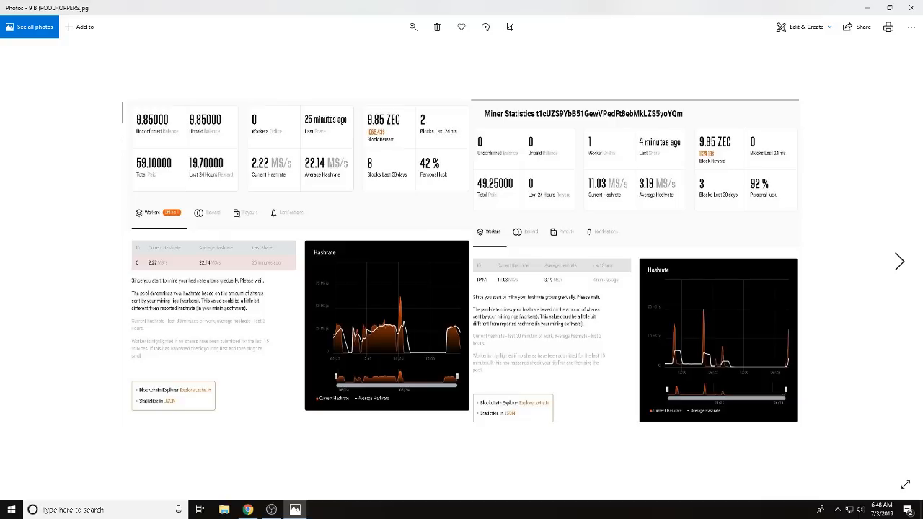
Step through POOLHOPPERS2-4 solopool pages to the 17MSTTF rented rigs table showing $2,143.70.
left_click(899, 261)
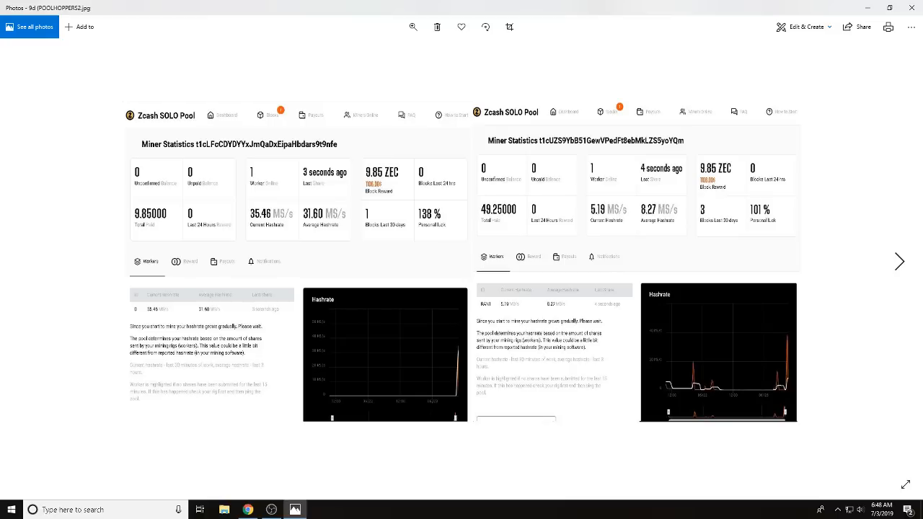
left_click(899, 261)
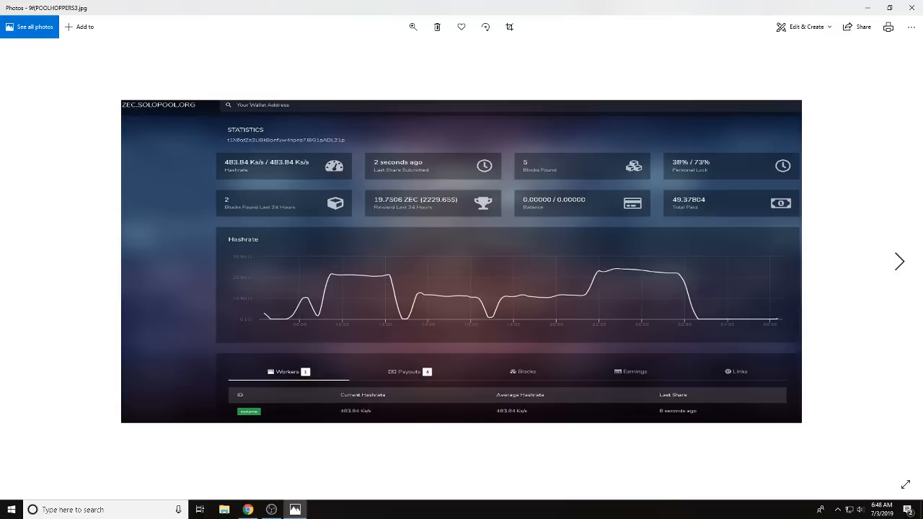
left_click(899, 261)
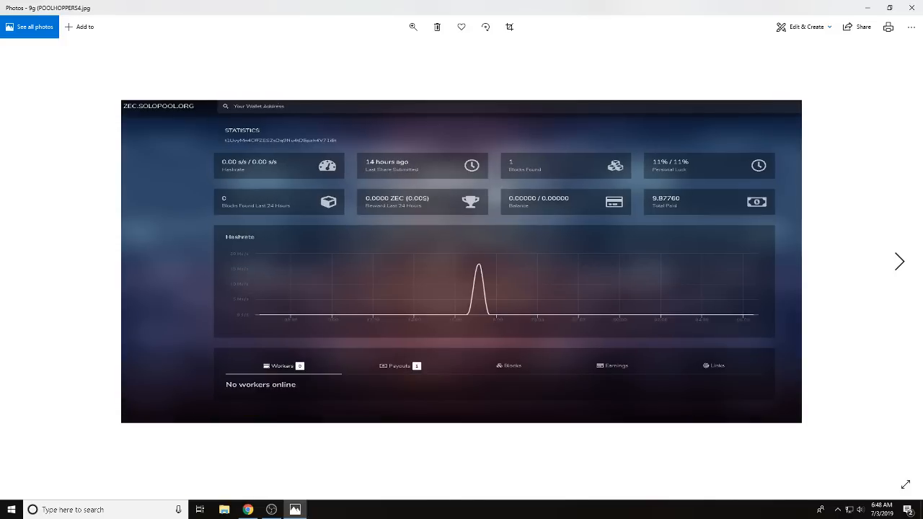
left_click(899, 261)
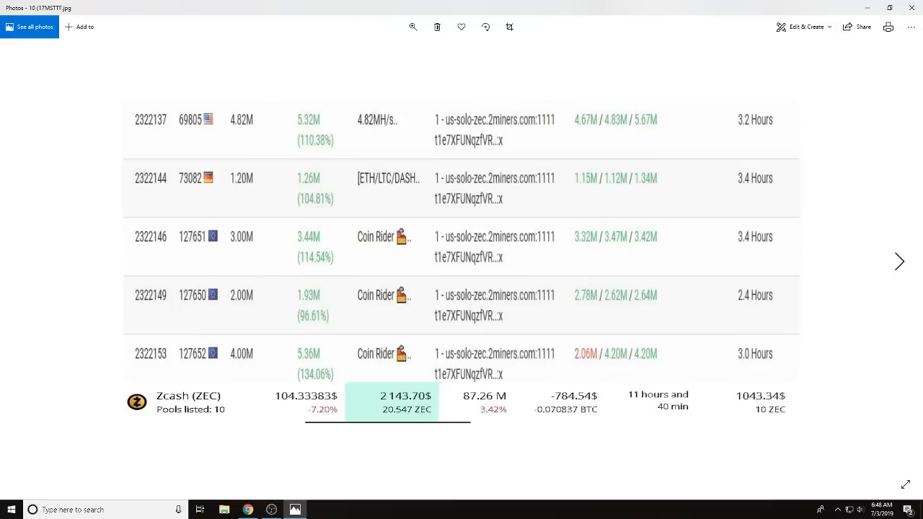
Move through the 1.2, 4.8, 5.6 and 4 MS/s Z11 sheets to 2NDBLOCKTTF.jpg.
left_click(900, 261)
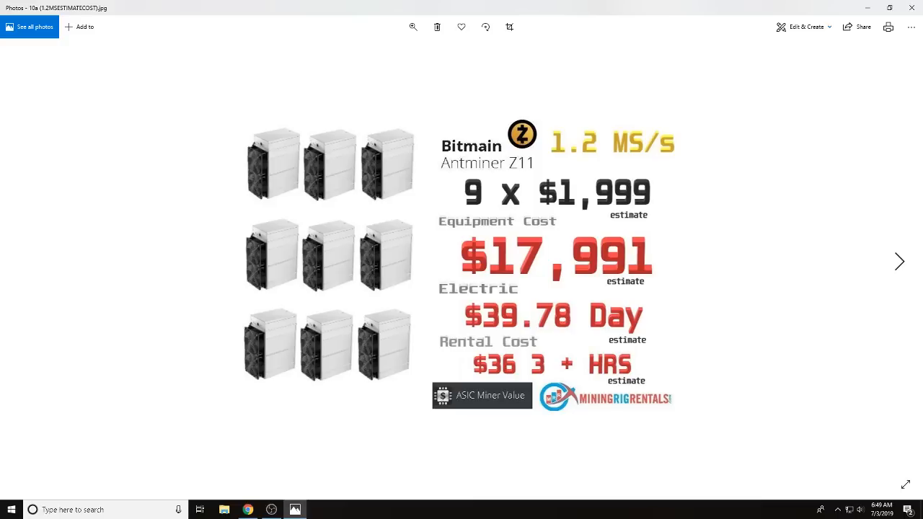
left_click(899, 261)
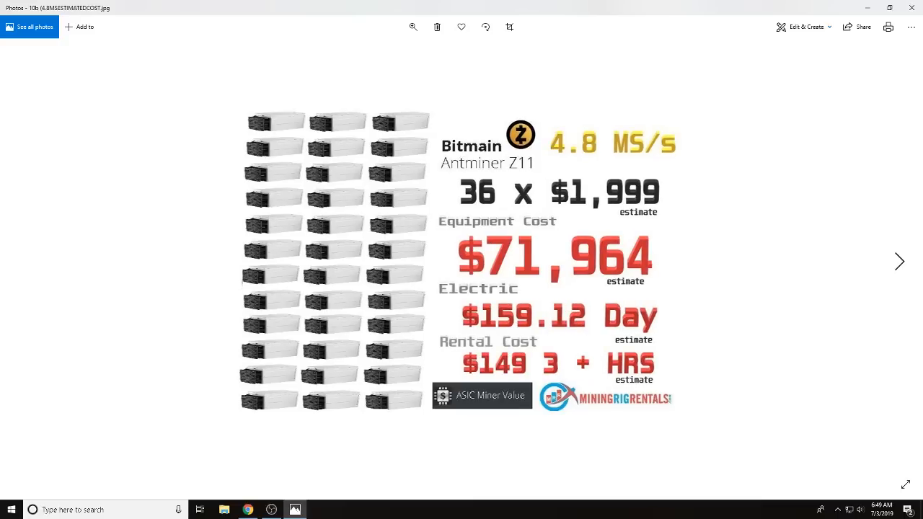
left_click(899, 261)
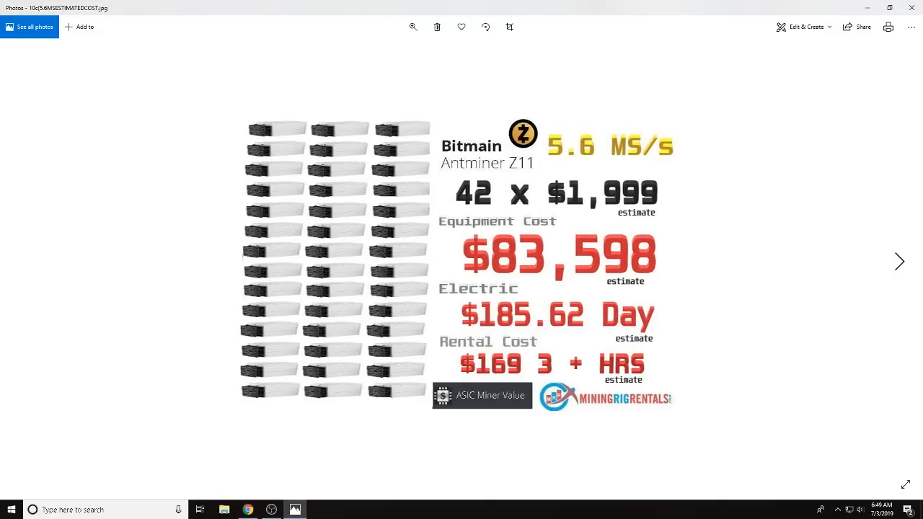
left_click(900, 261)
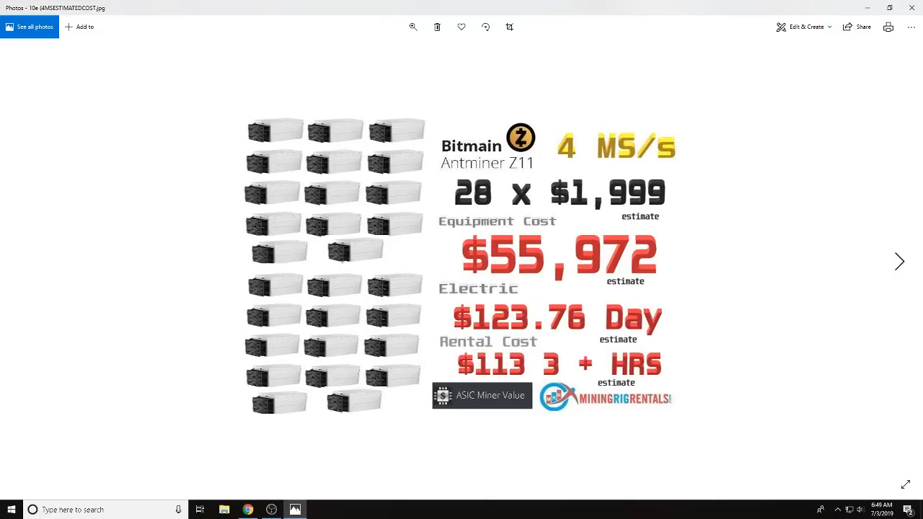
left_click(899, 261)
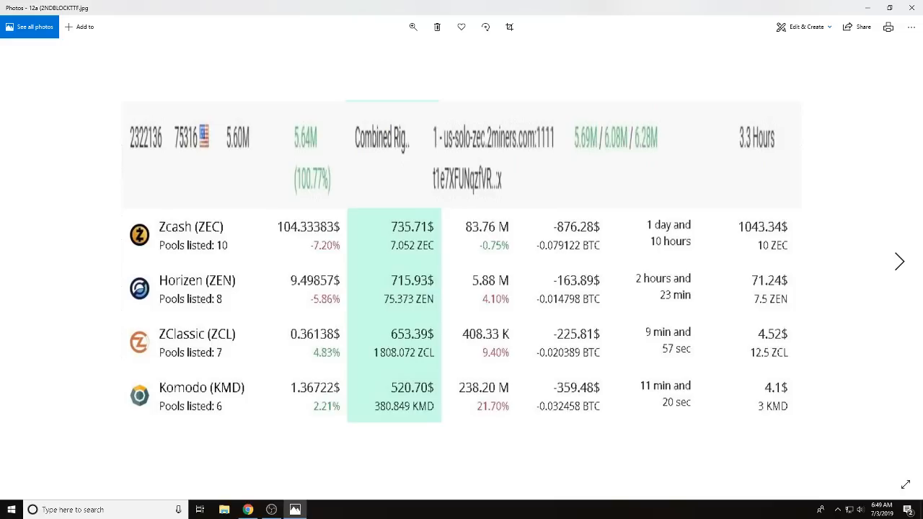
View 2ndblockfound1st.jpg, then COST2ndBLOCK.jpg showing $829 cost, $1,088 reward, 25 MS/s.
left_click(899, 261)
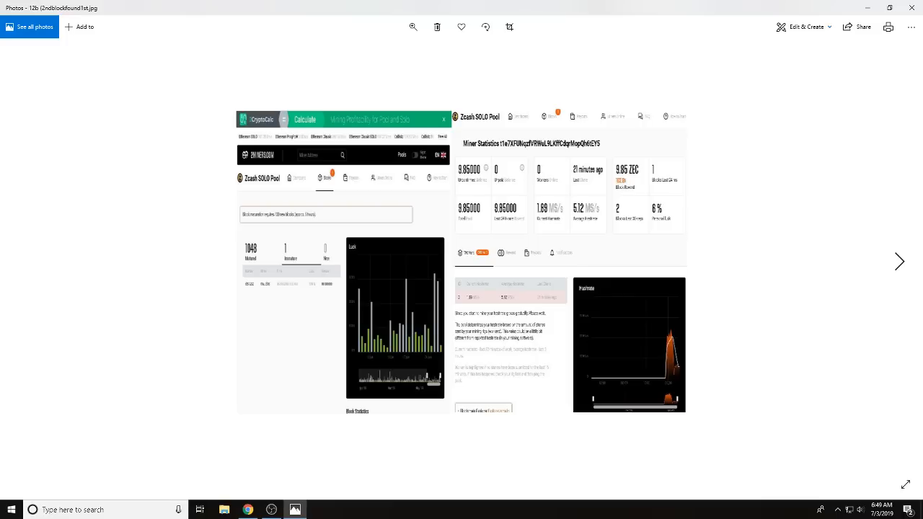
left_click(899, 261)
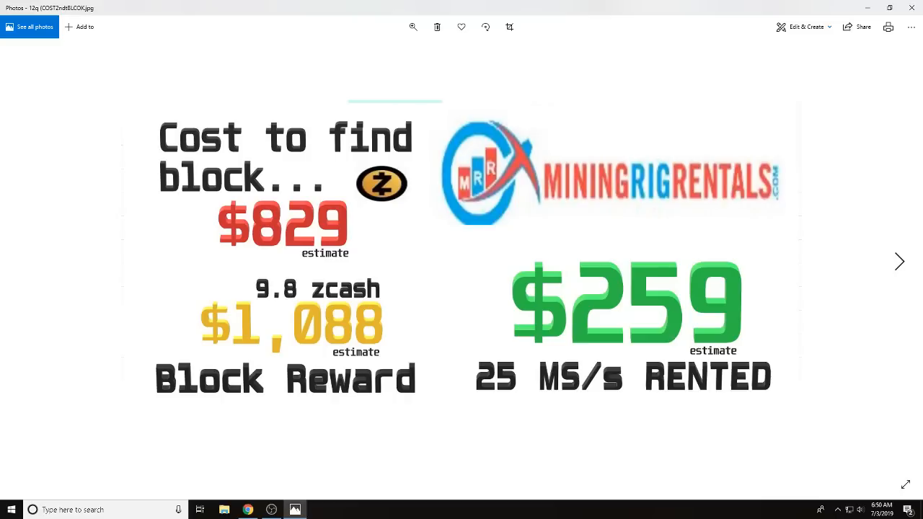
Pass 2NDBLOCKFOUND.jpg to reach 13.jpg, the $7,025,820 rented-hash equipment cost sheet.
left_click(900, 261)
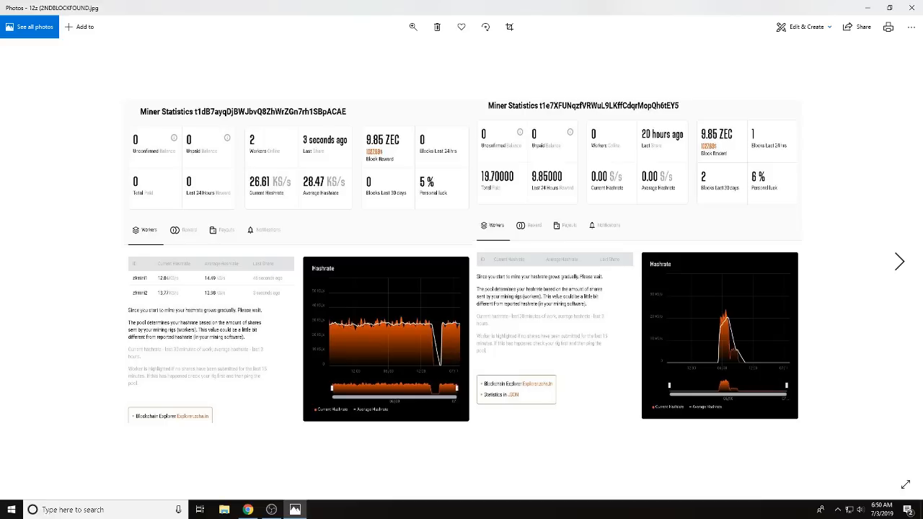
left_click(899, 261)
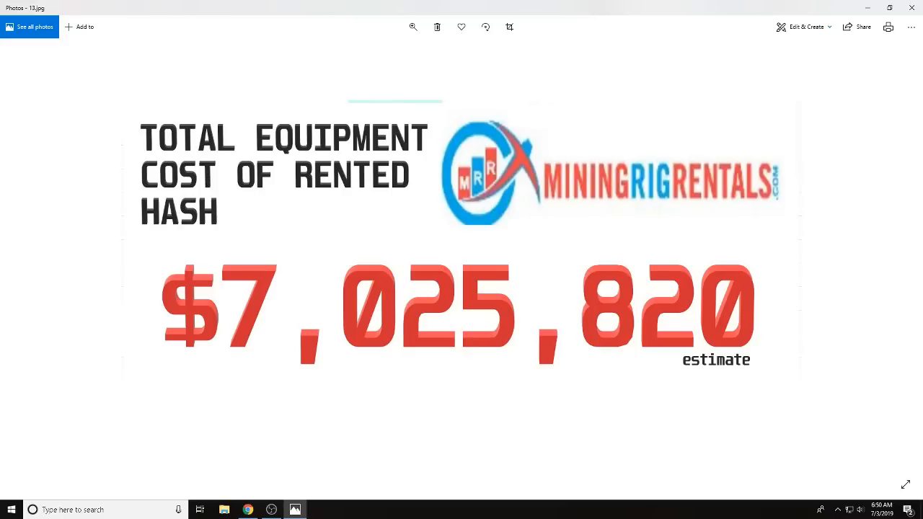